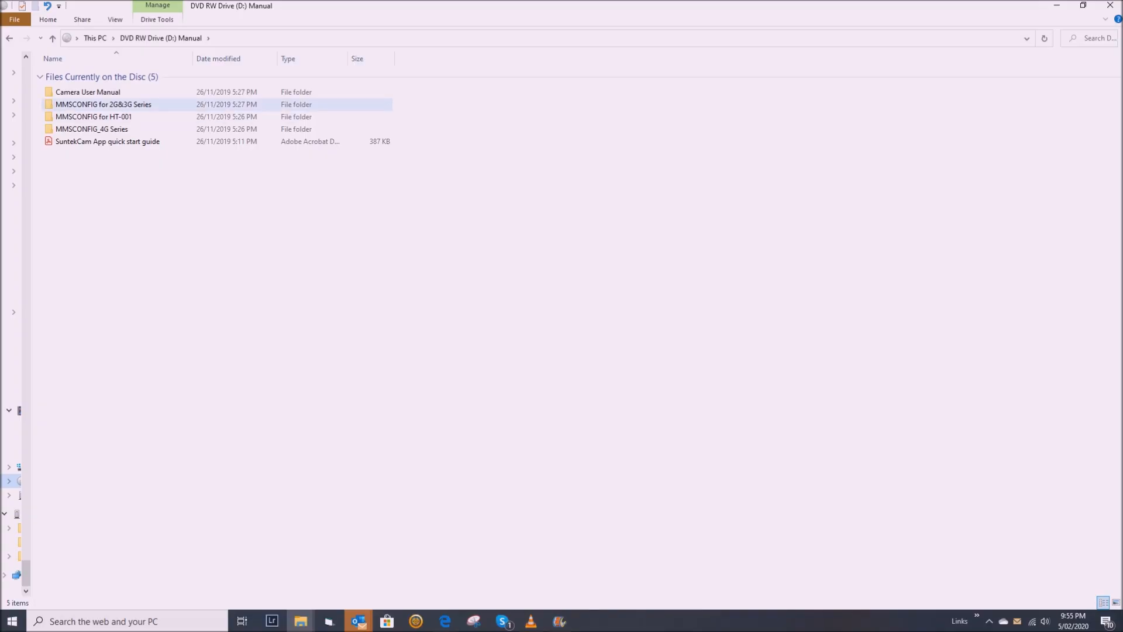
- Open the MMSCONFIG_4G Series folder on DVD drive D: to list its 14 files
double_click(91, 129)
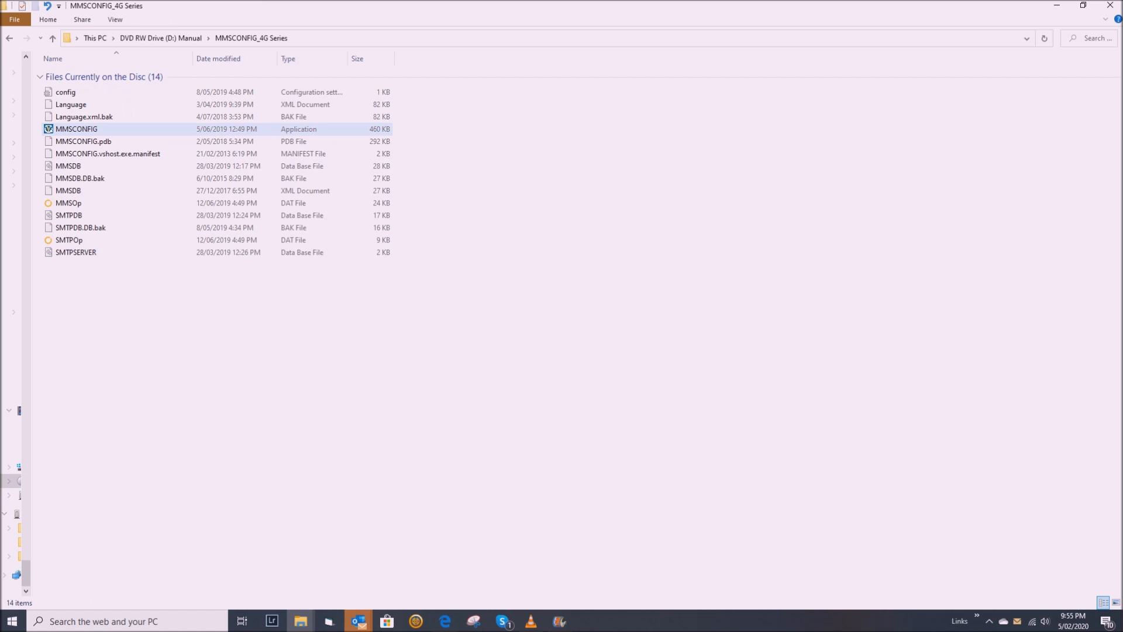